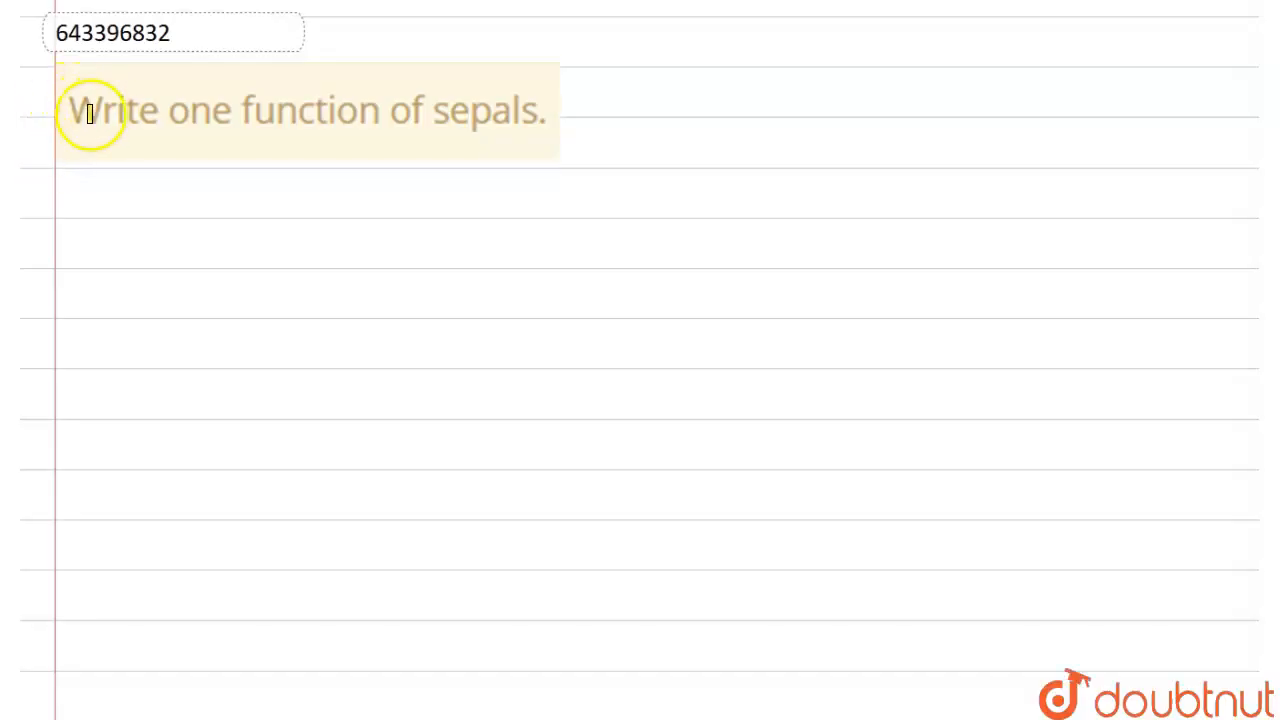
- Underline the question 'Write one function of sepals.' with a yellow highlighter stroke
left_click_drag(90, 114, 476, 108)
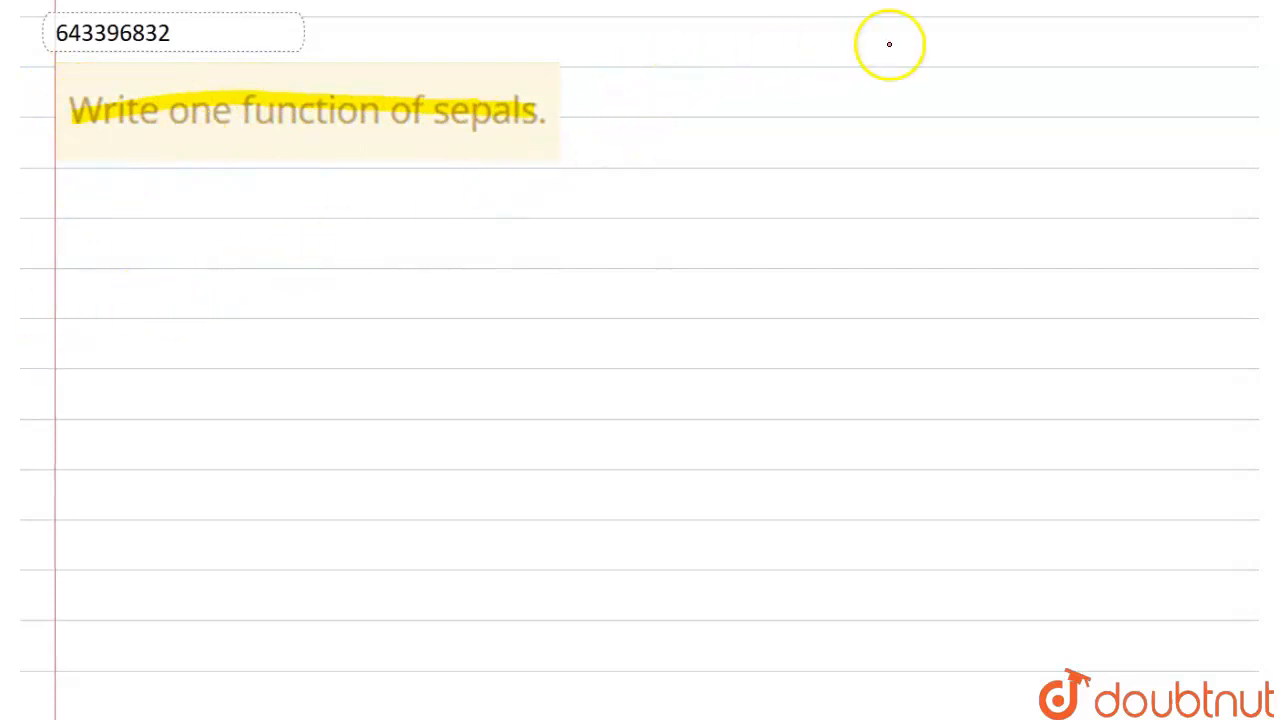
mouse_move(702, 136)
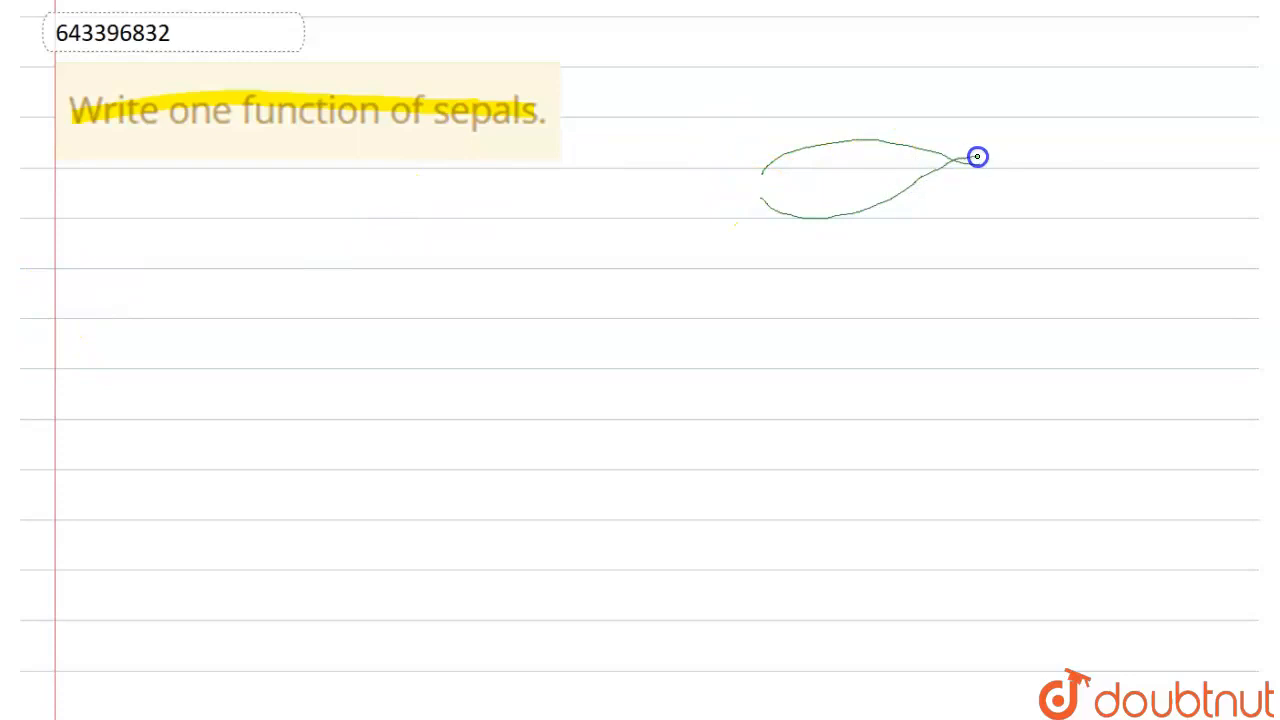
- Sketch a green flower diagram labelled flowers, sepals and Thalamus, with an arrow below the question
left_click_drag(978, 156, 524, 184)
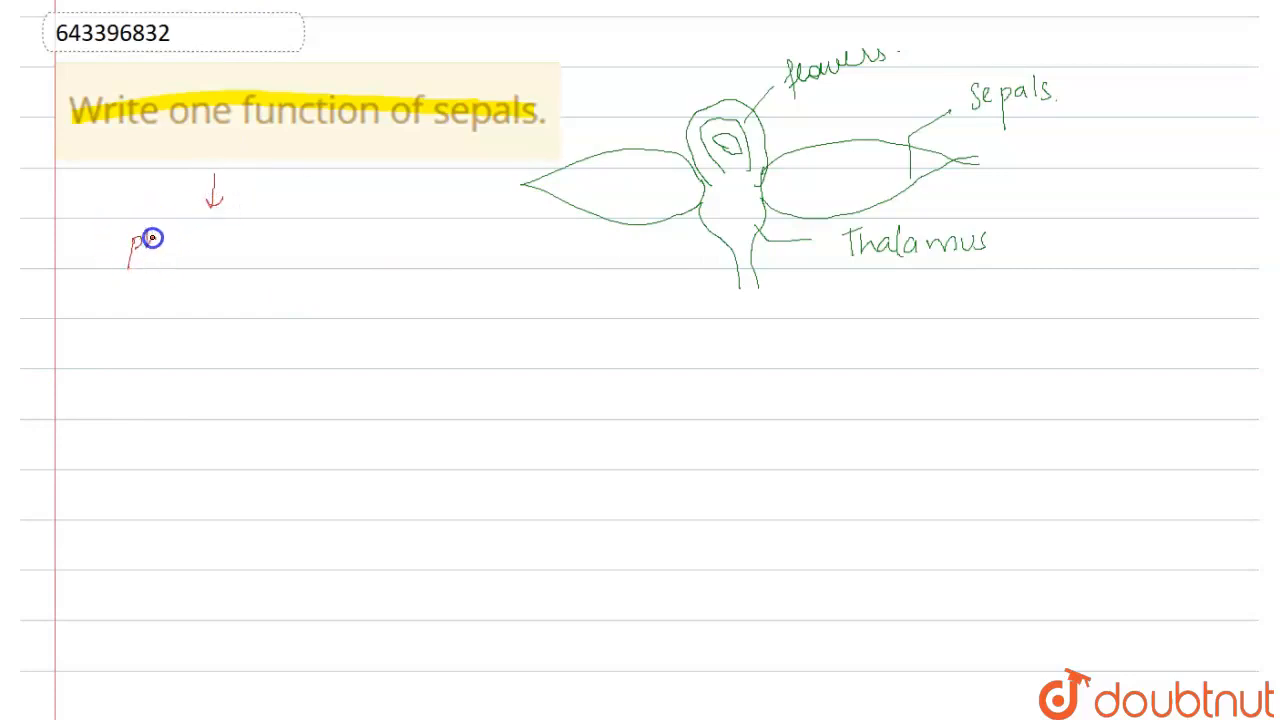
- Write the two functions: photosynthesis, and protection of flower in bud condition
type("photosynthesis")
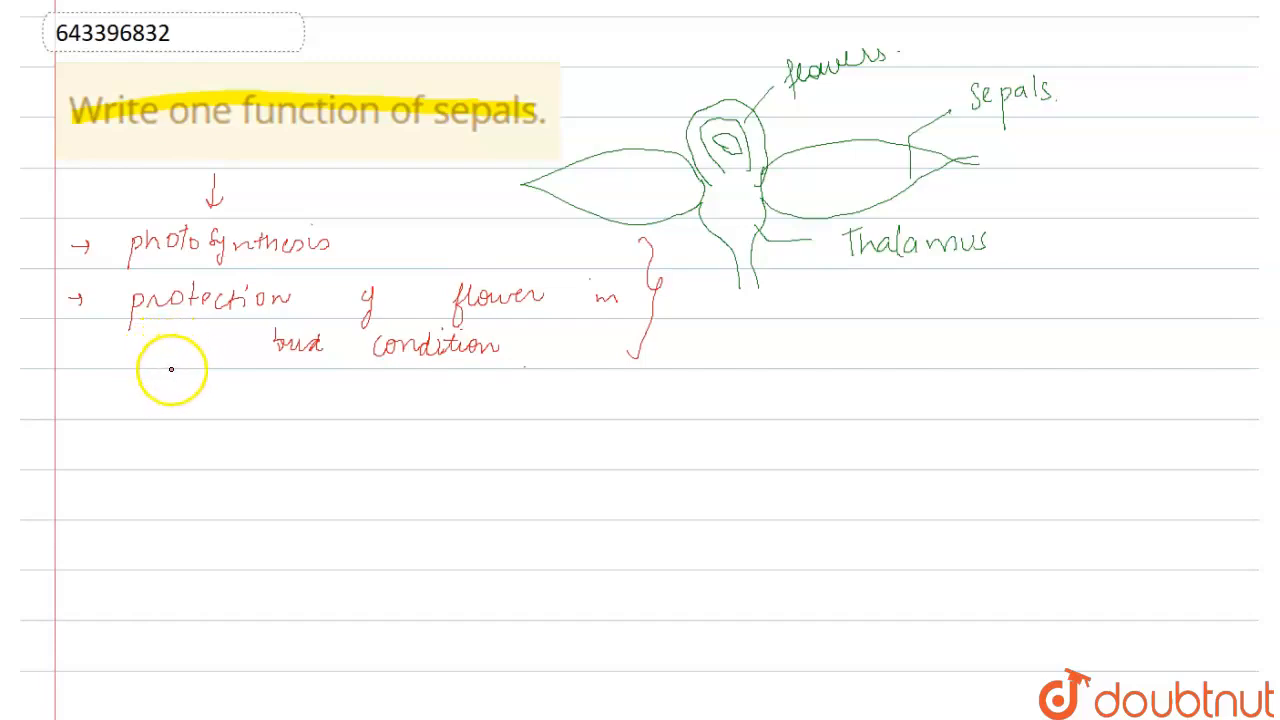
mouse_move(160, 366)
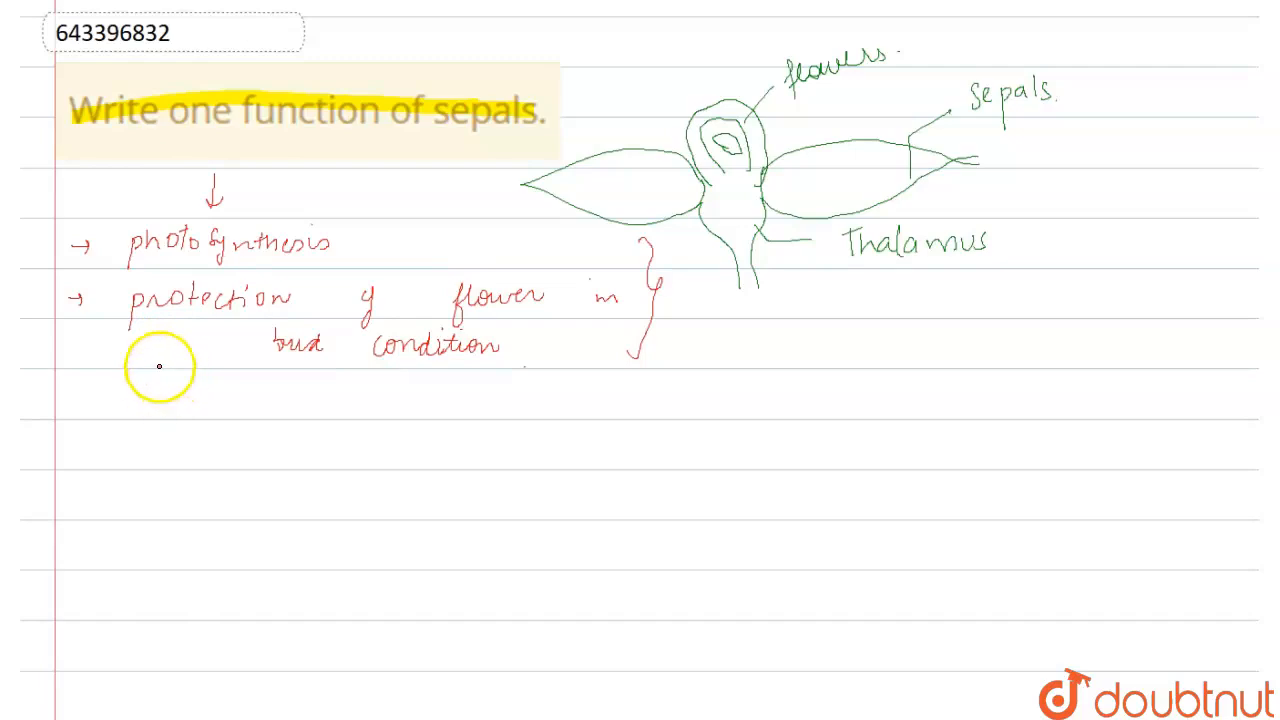